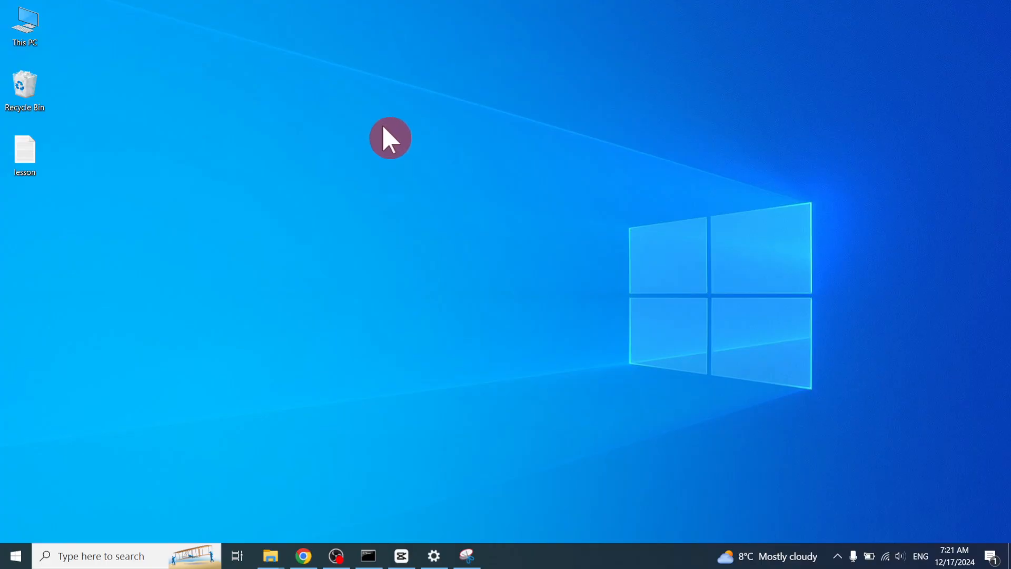
mouse_move(400, 152)
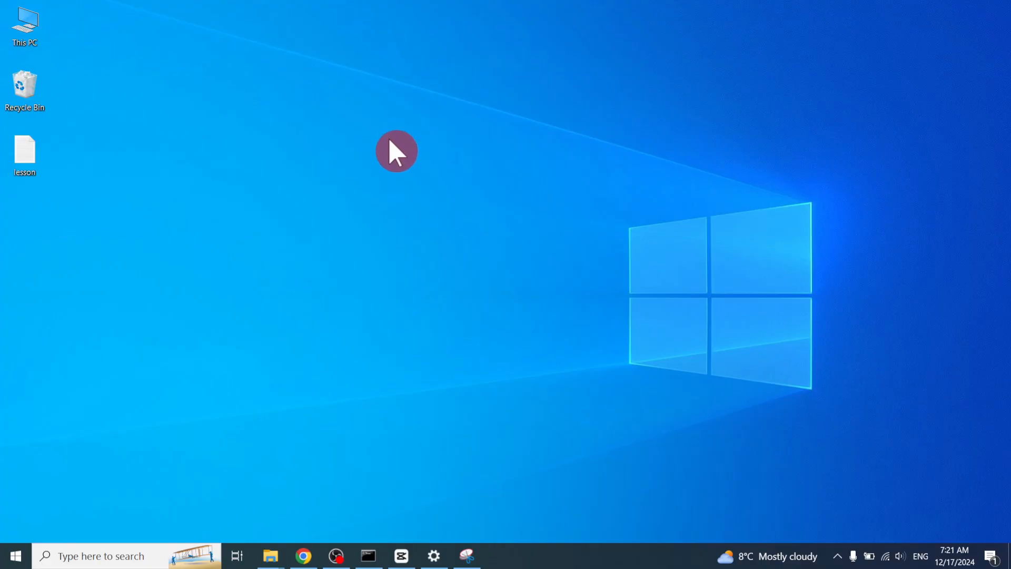
mouse_move(453, 118)
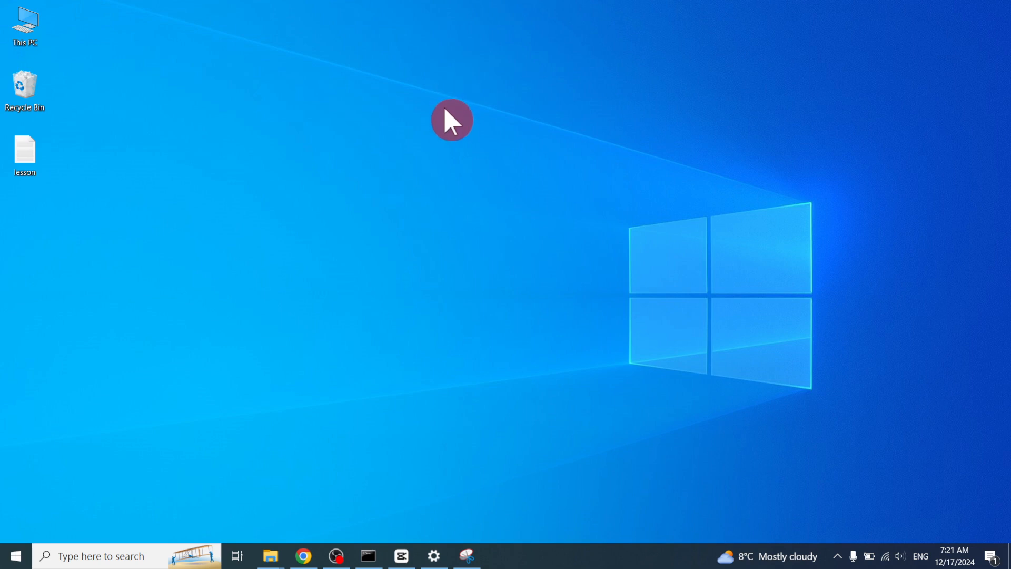
mouse_move(455, 126)
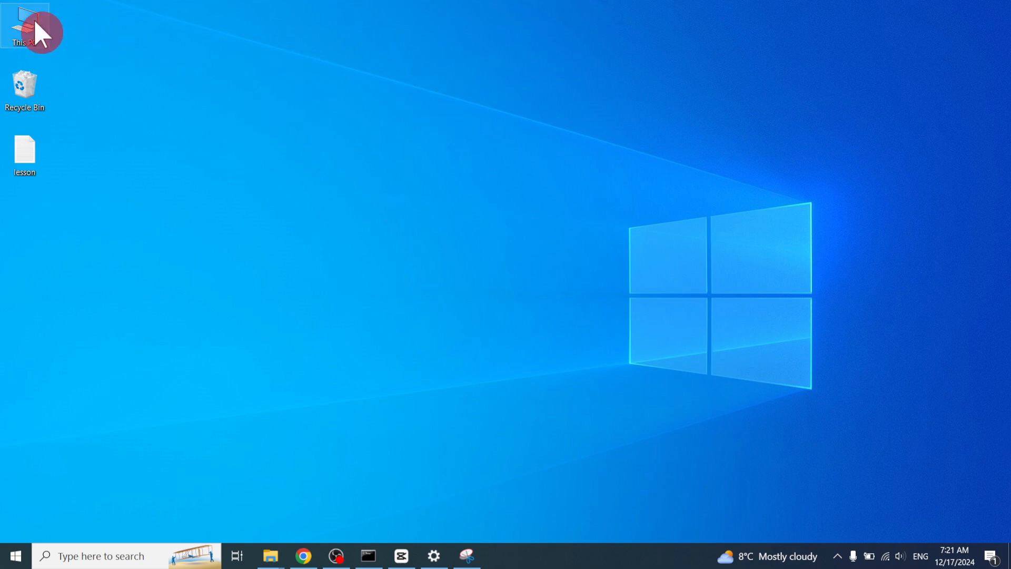
- View the touchpad-key photo 5.jpg from Downloads, then browse to the Videos folder
double_click(26, 21)
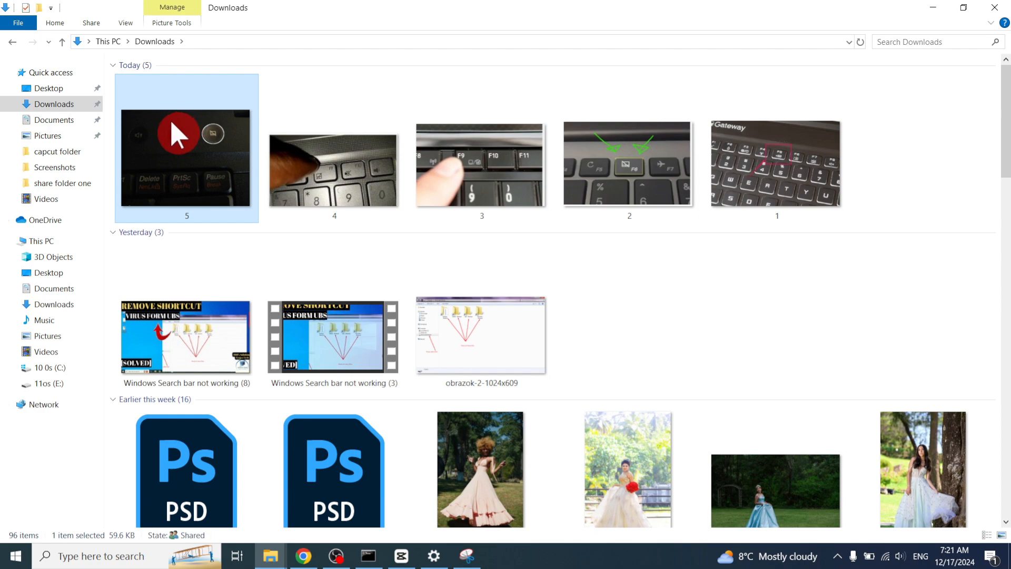
double_click(186, 158)
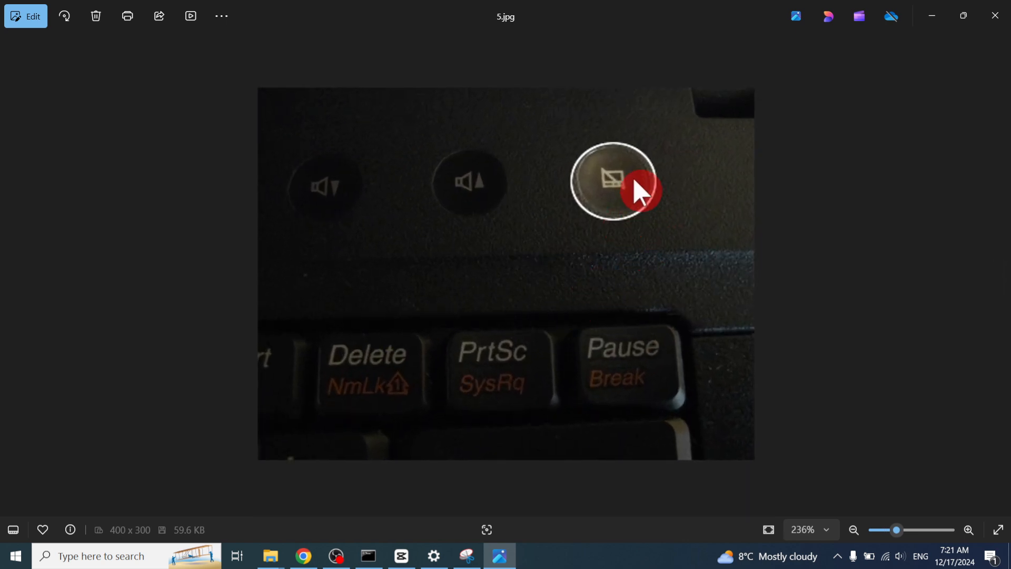
mouse_move(652, 208)
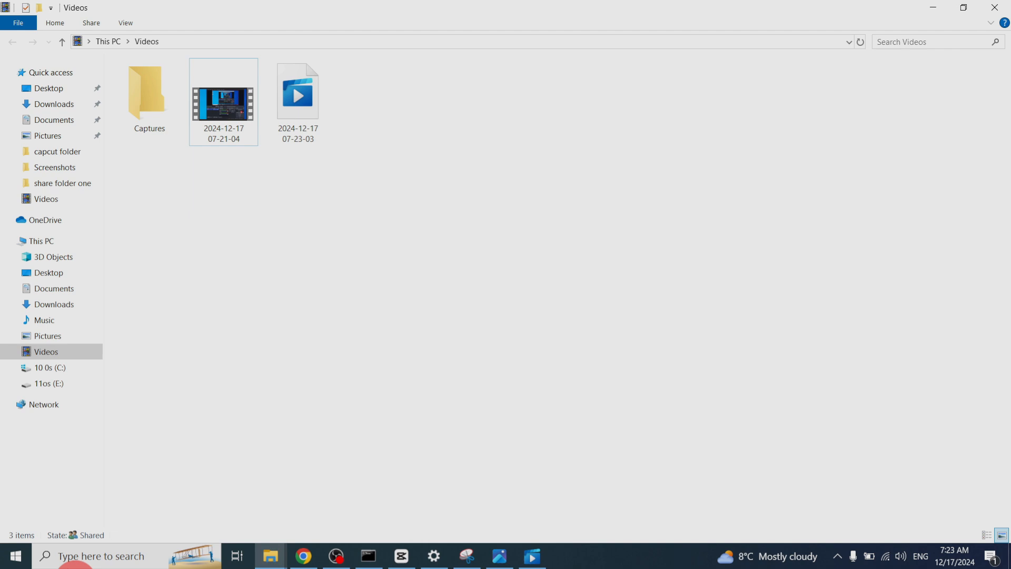
- Launch Device Manager from the Start button's quick-link menu
right_click(15, 555)
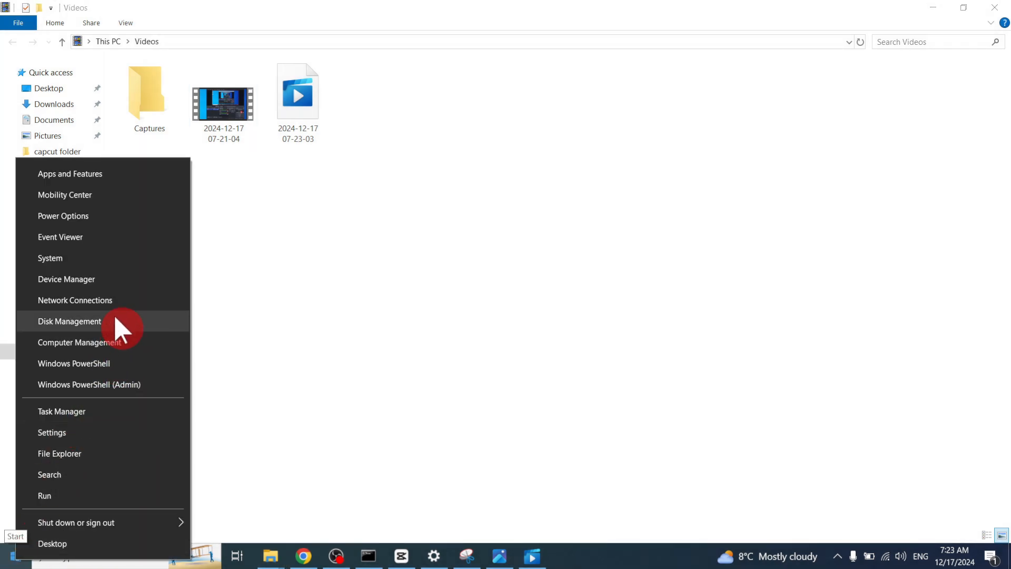
mouse_move(124, 300)
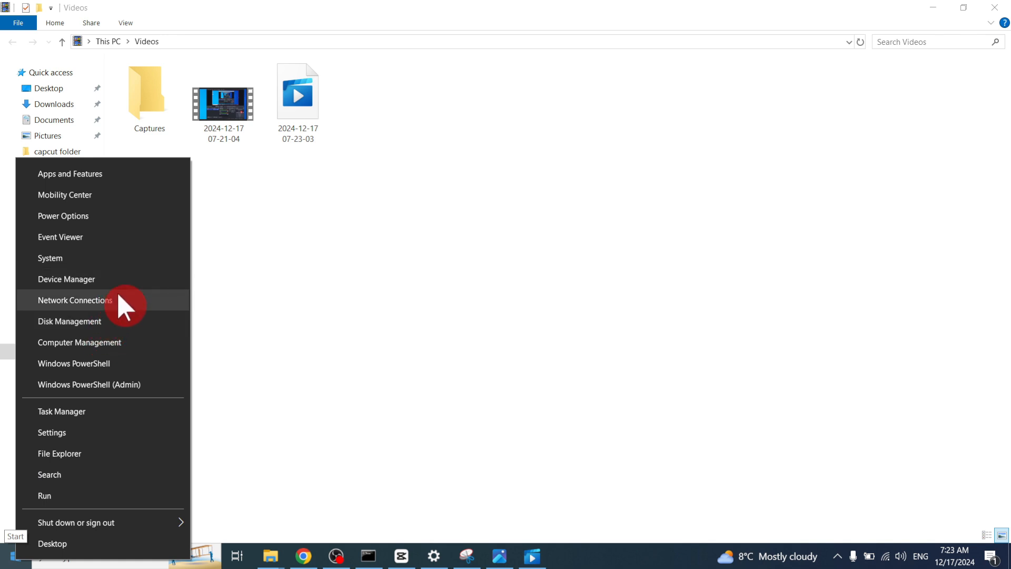
click(66, 279)
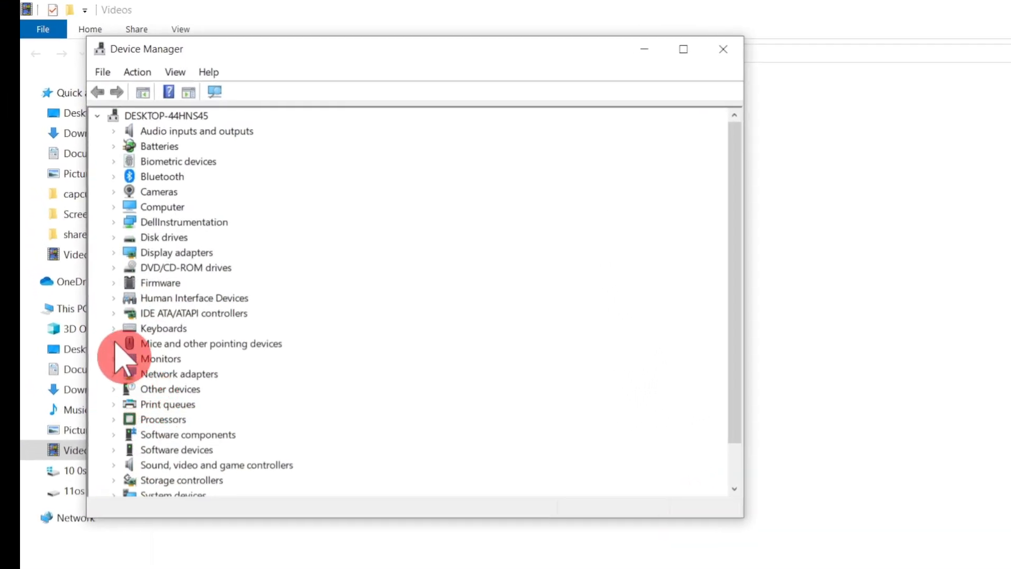
- Auto-search a driver for the first HID-compliant mouse (best already installed) and cancel the PS/2 update
click(114, 343)
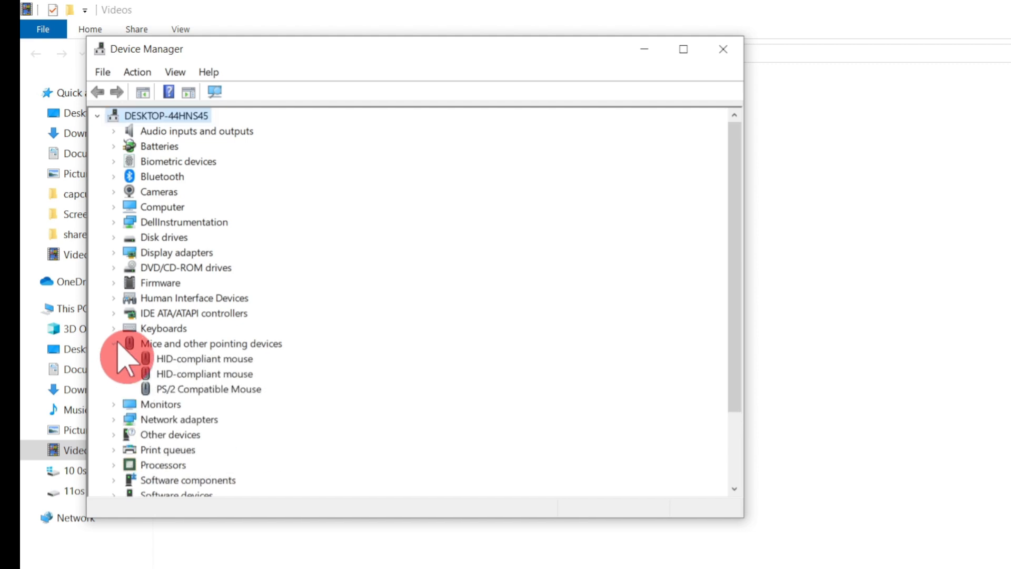
click(204, 358)
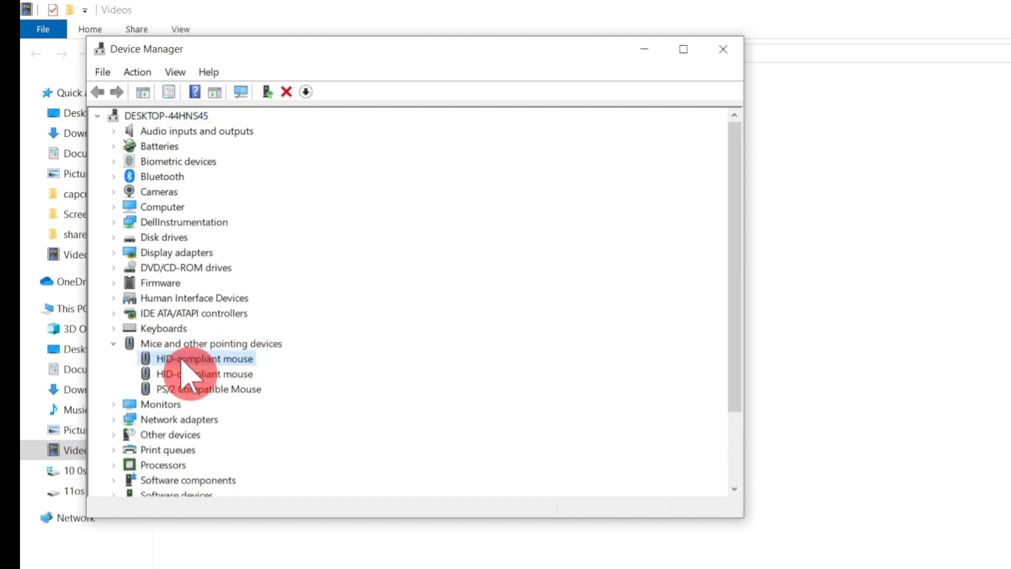
right_click(202, 358)
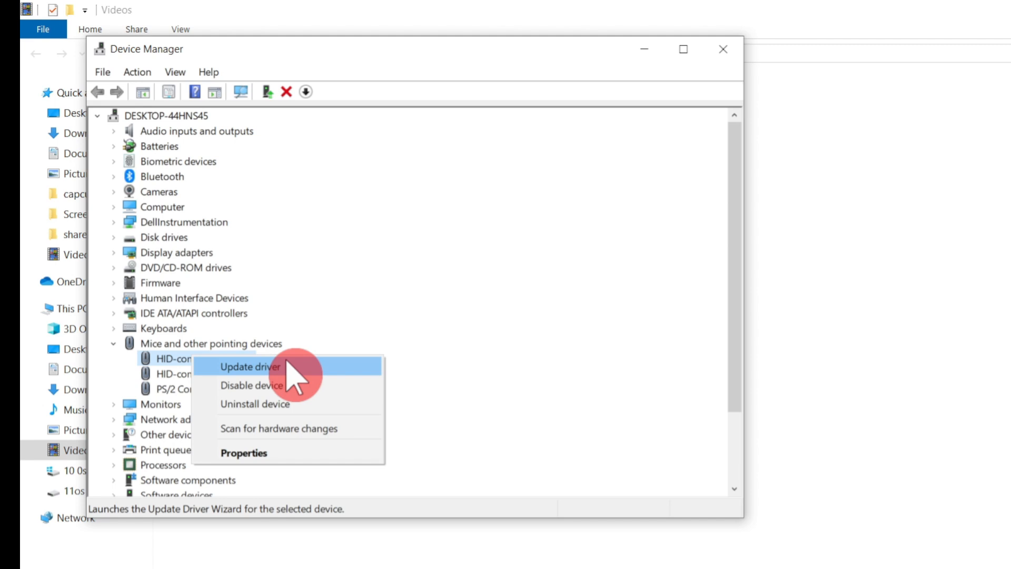
click(251, 366)
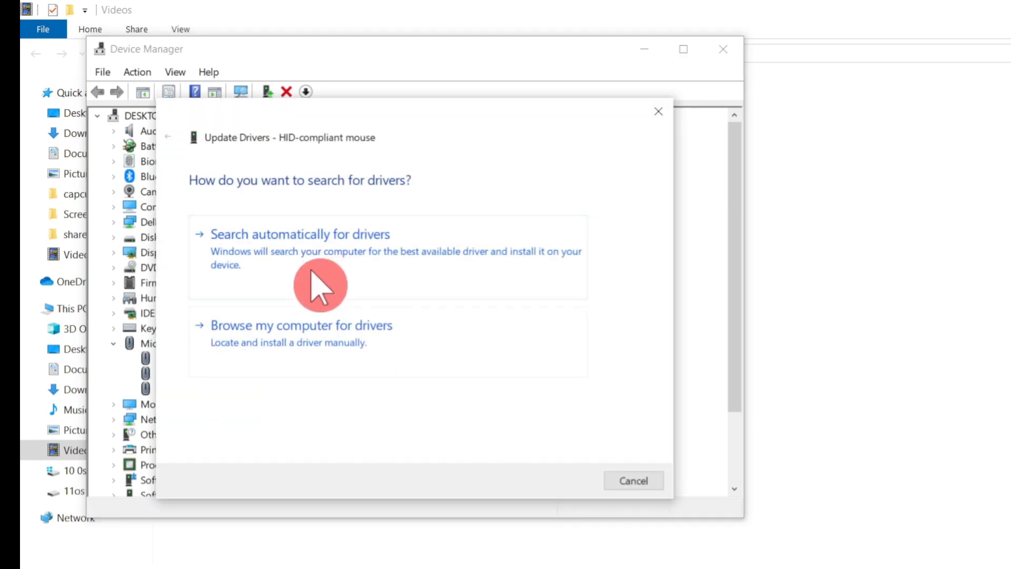
click(299, 234)
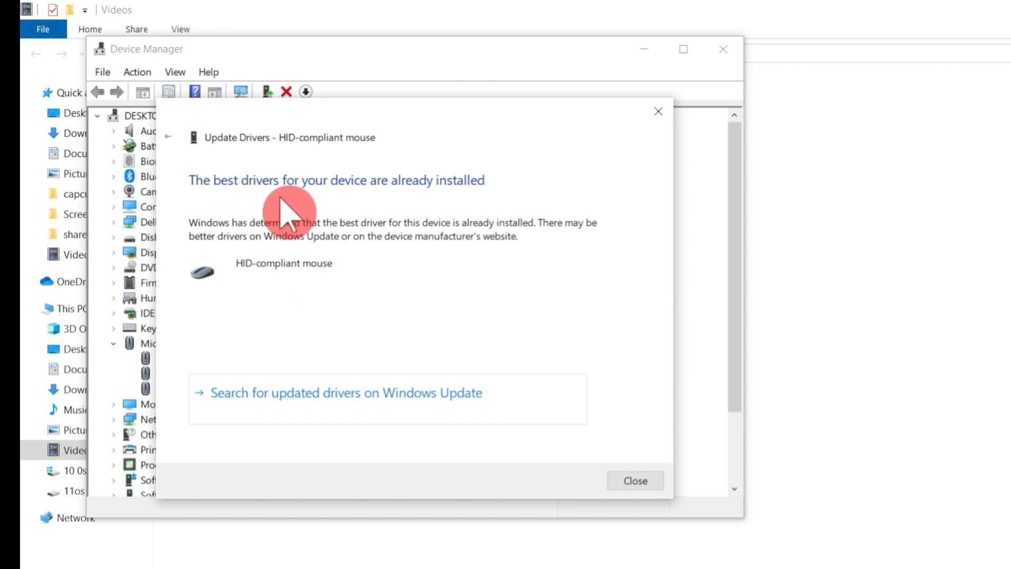
mouse_move(506, 196)
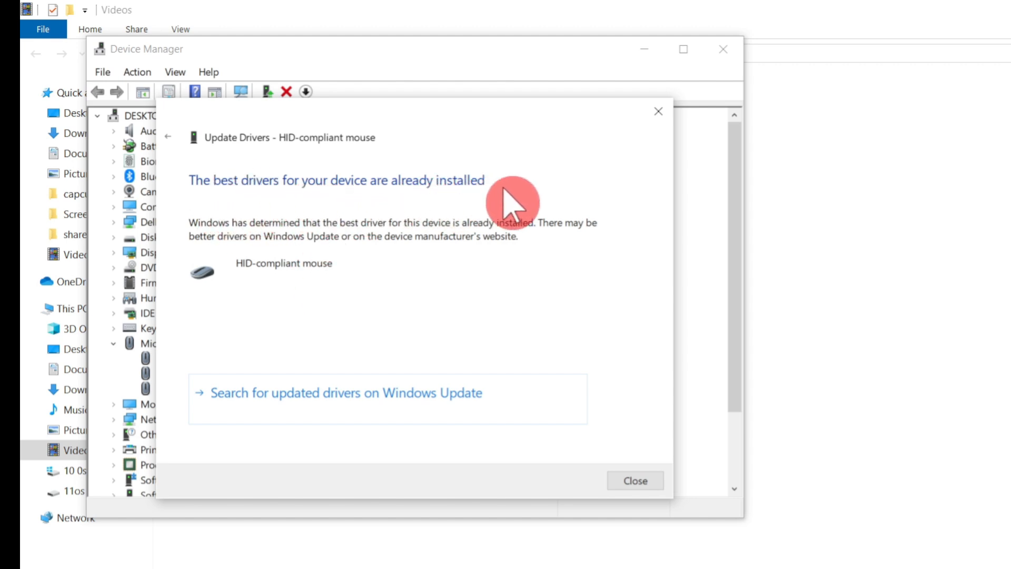
click(635, 480)
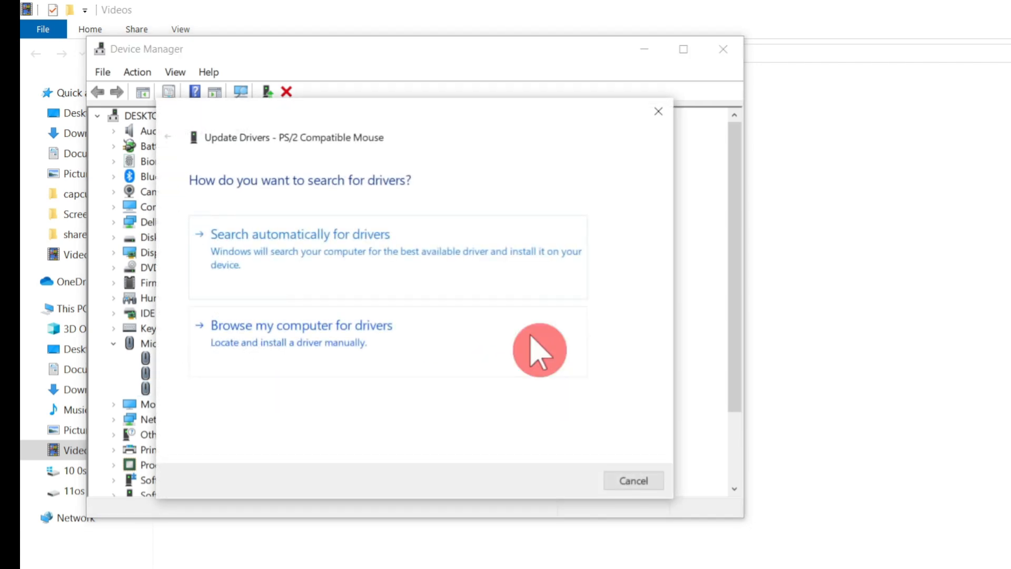
click(633, 481)
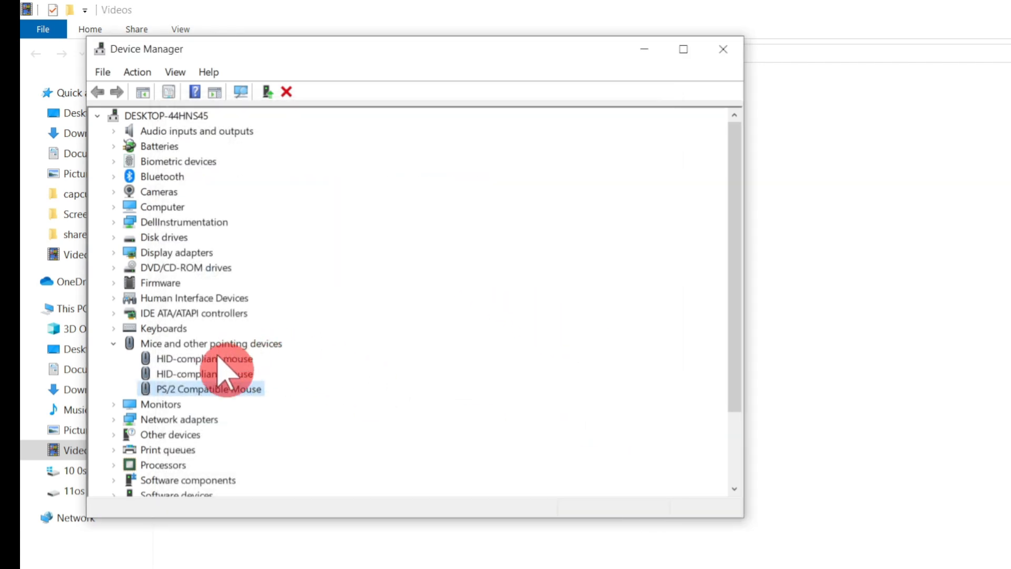
- Reinstall the HID-compliant mouse driver manually from the compatible drivers list
right_click(185, 358)
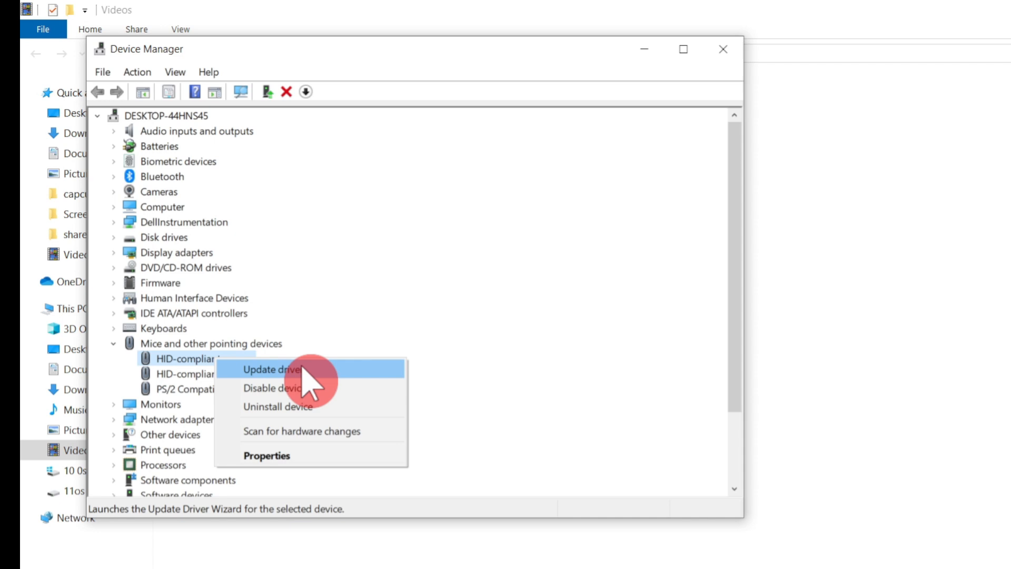
click(273, 370)
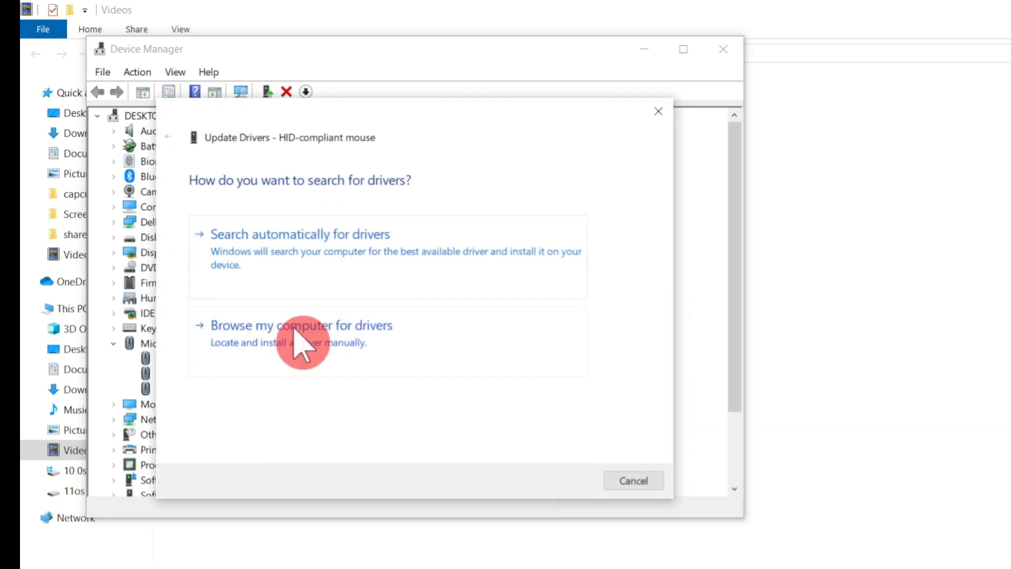
click(301, 325)
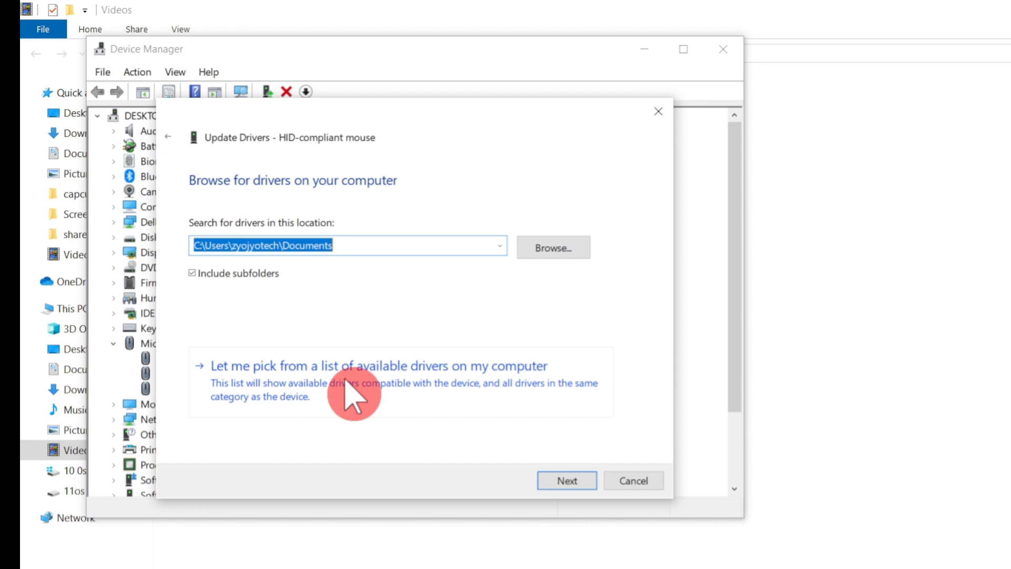
click(349, 387)
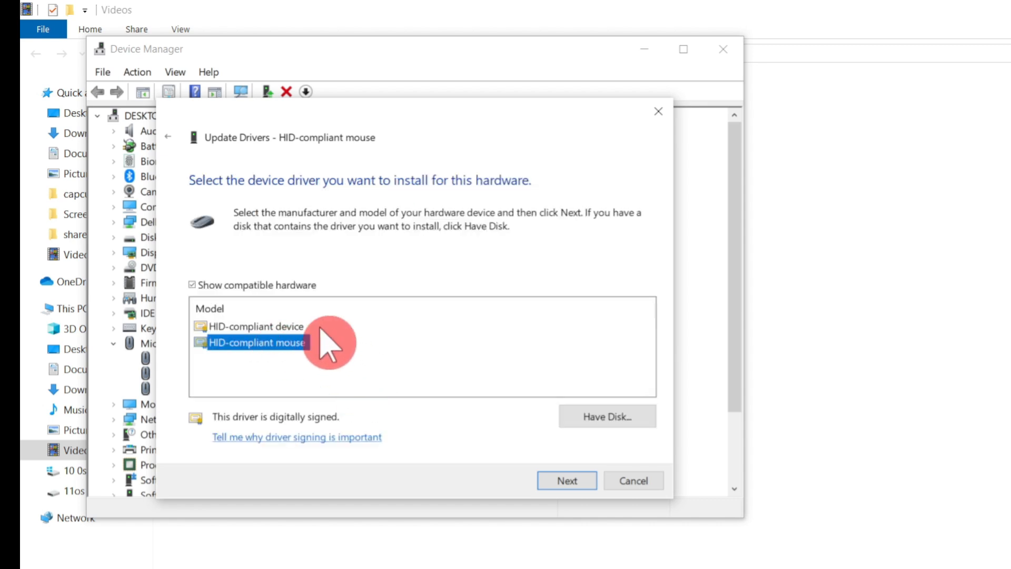
click(573, 480)
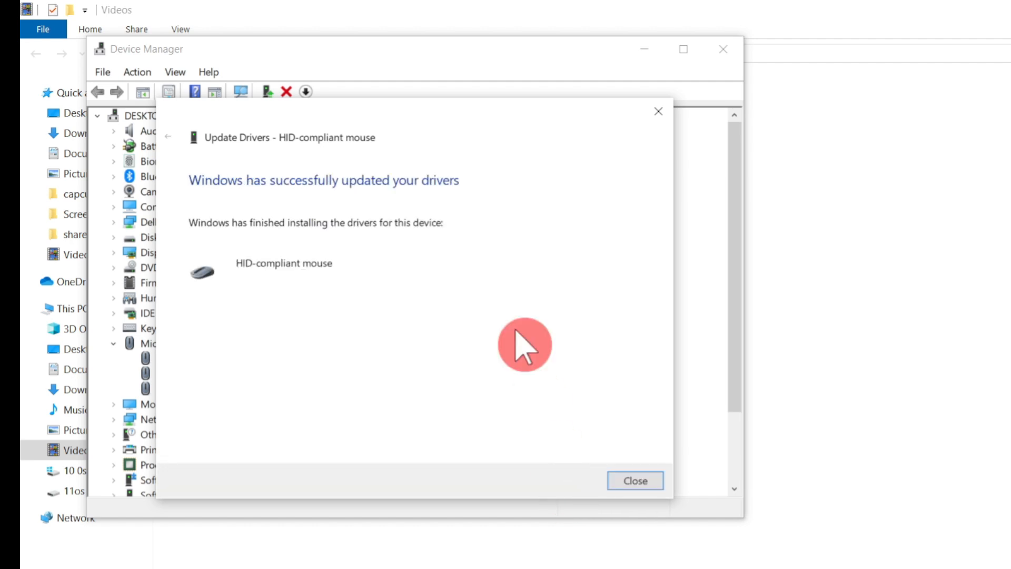
click(634, 480)
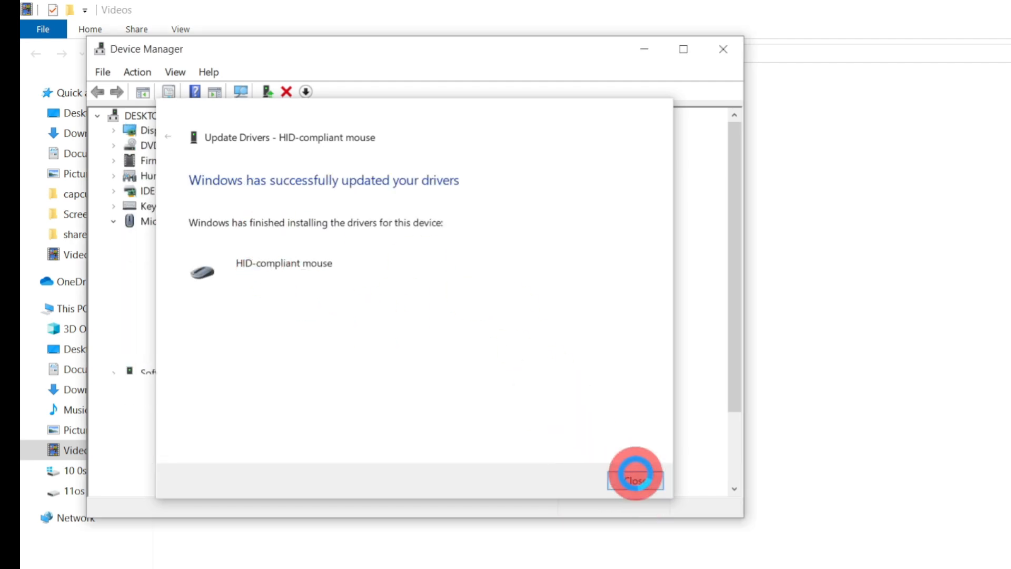
click(635, 481)
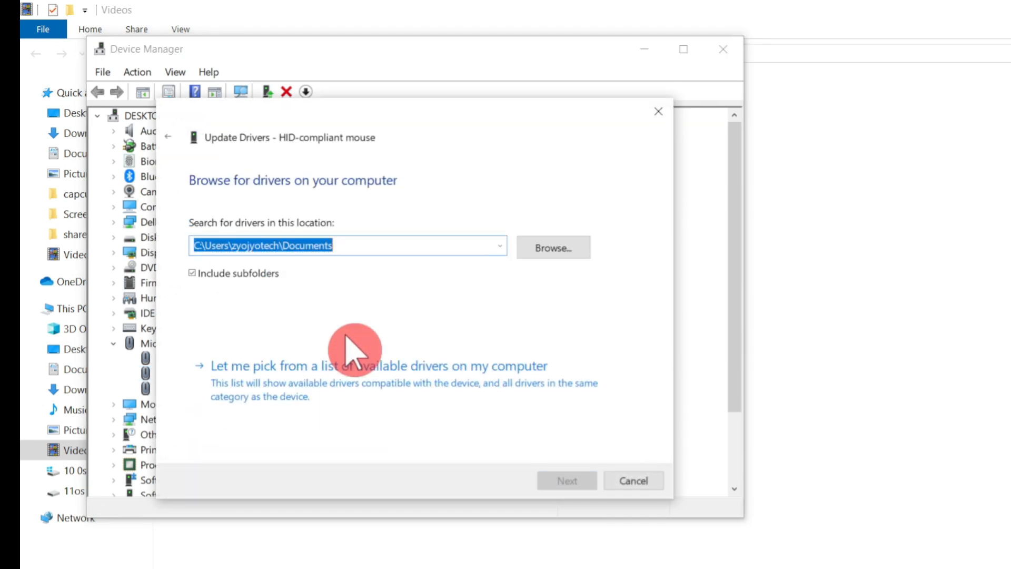
- Repeat the HID-compliant mouse driver install from the compatible list
click(379, 367)
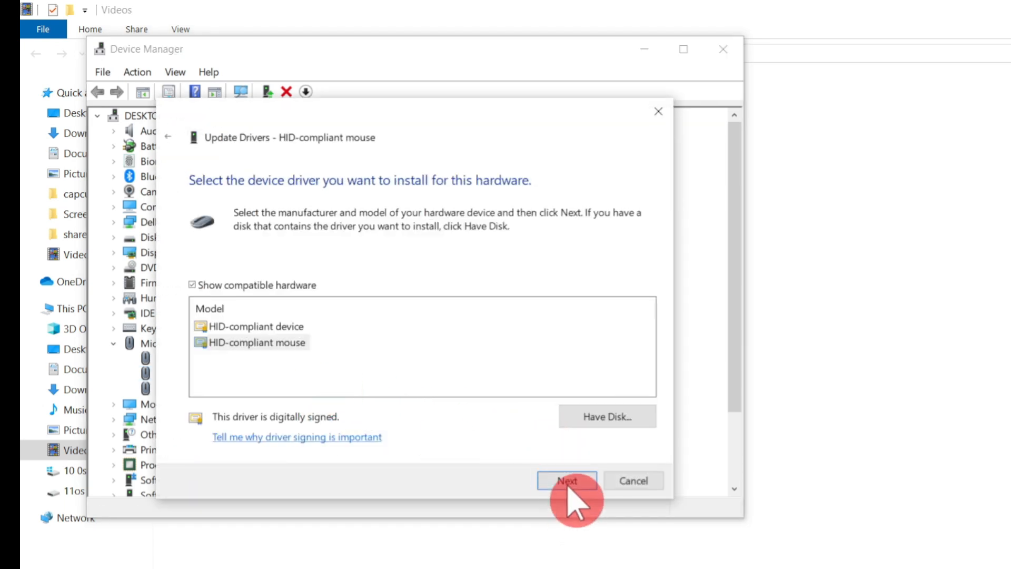
click(566, 480)
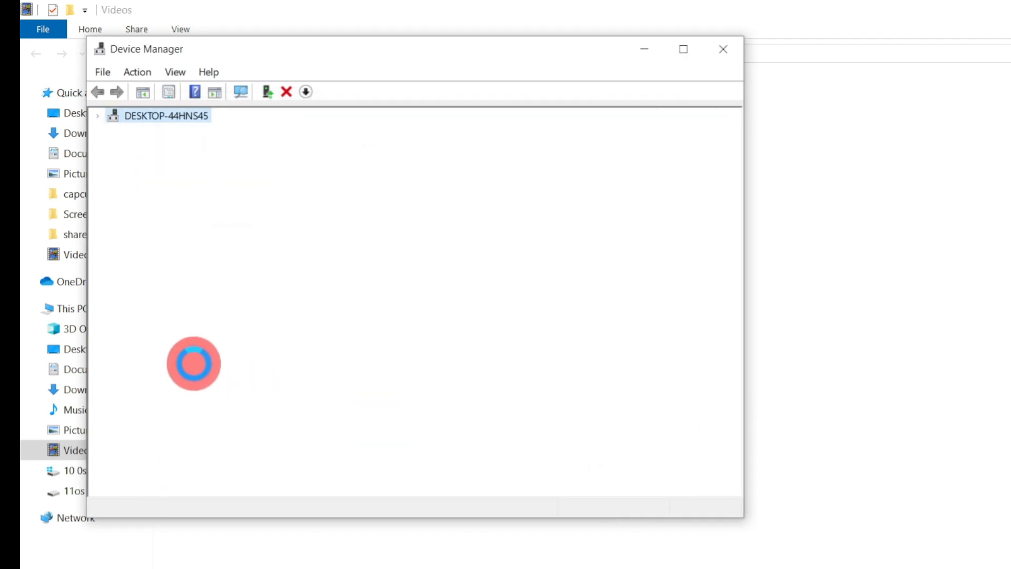
- Start a PS/2 Compatible Mouse driver update, go back and cancel the wizard
right_click(196, 389)
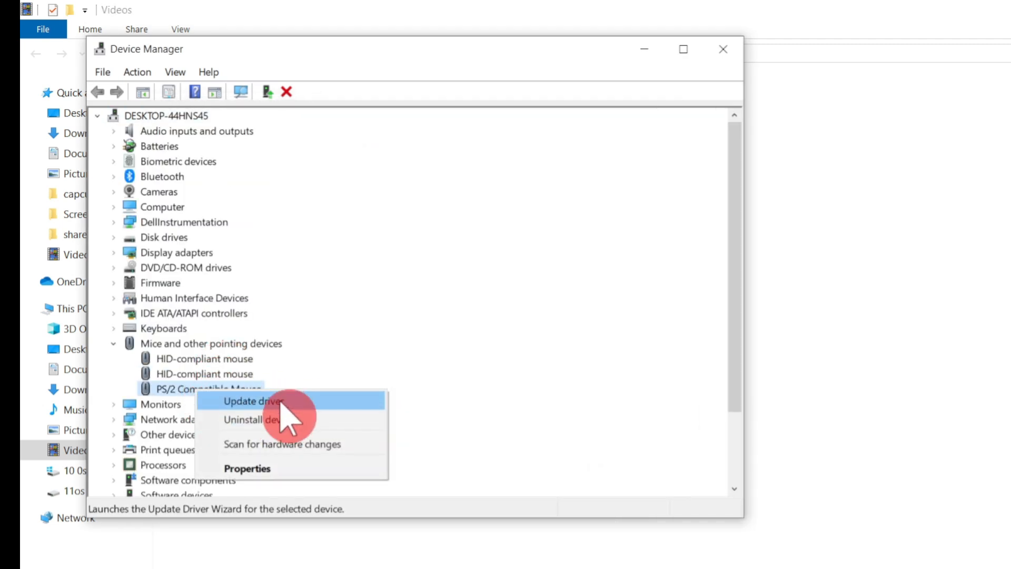
click(253, 401)
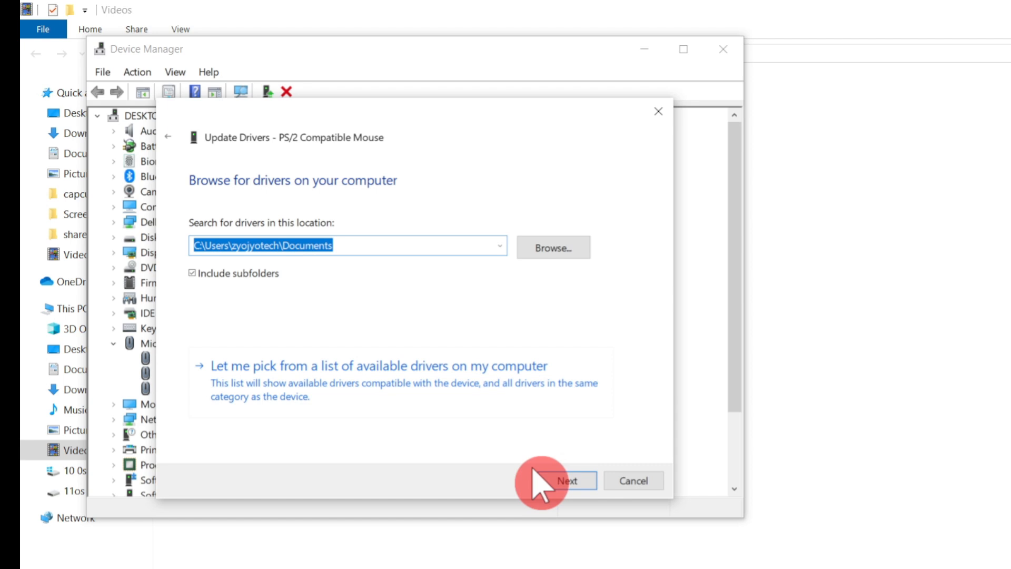
click(568, 480)
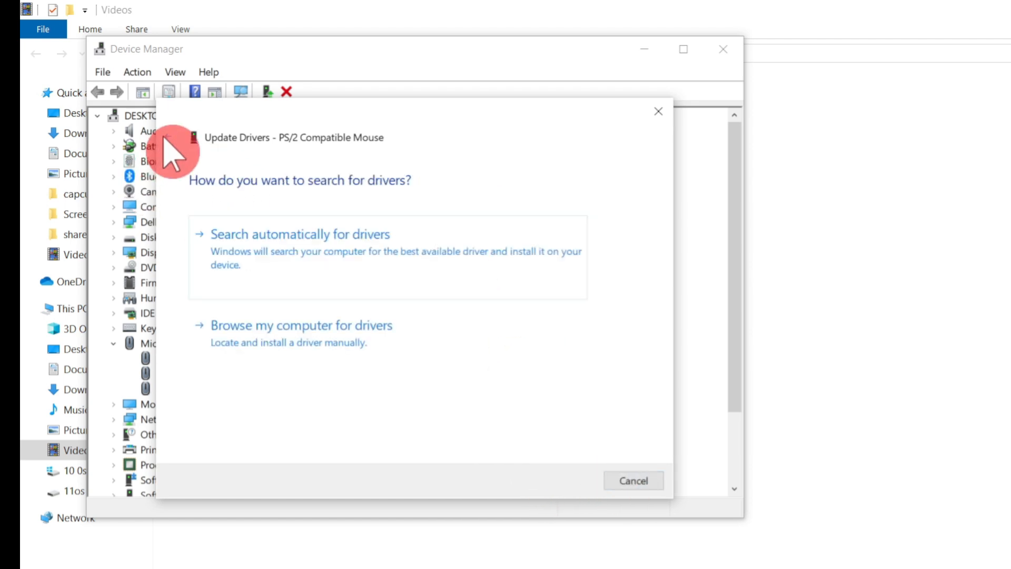
click(301, 324)
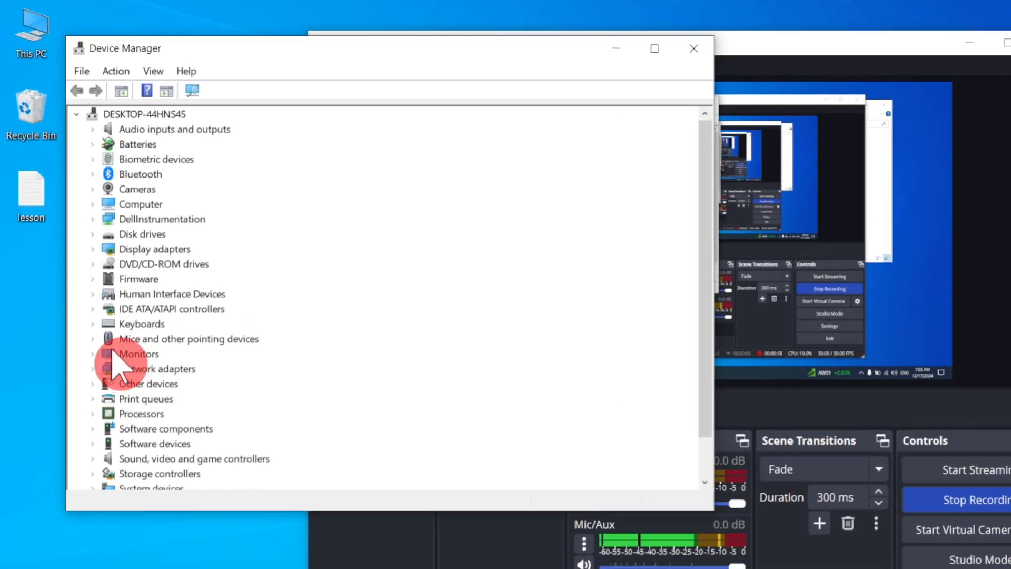
mouse_move(111, 347)
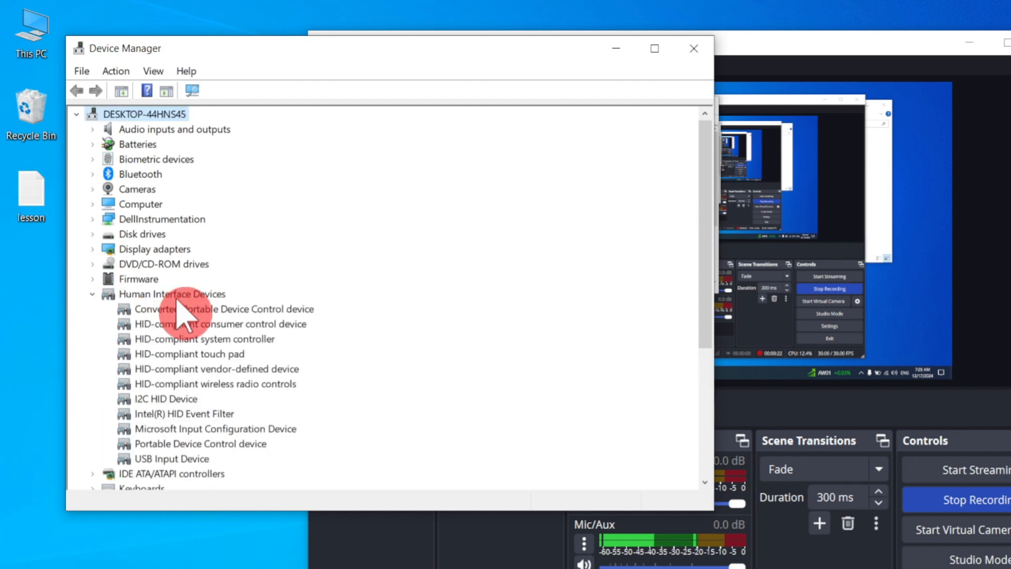
- Reinstall the HID-compliant touch pad driver under Human Interface Devices from the compatible list
click(172, 294)
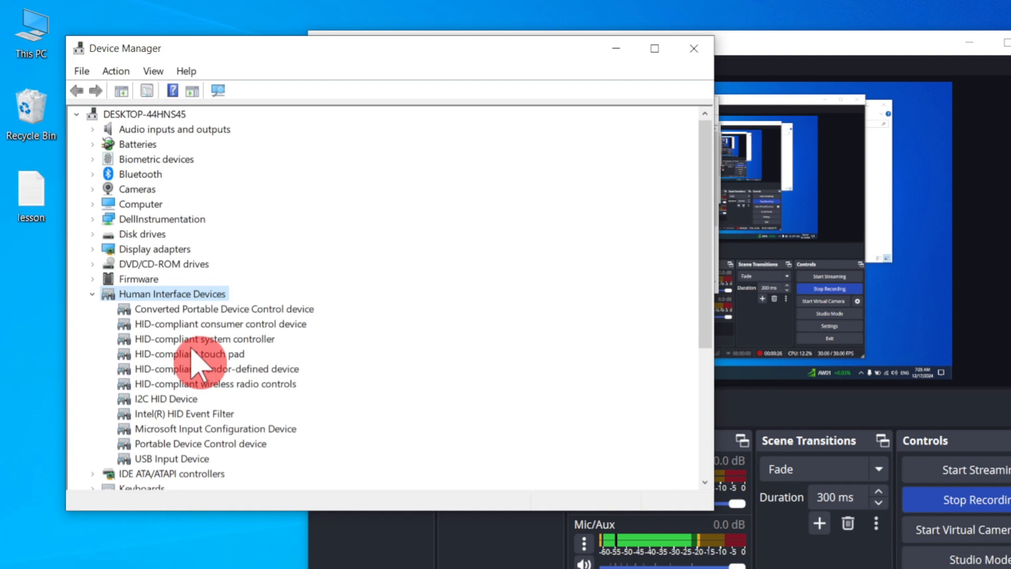
scroll(down, 3)
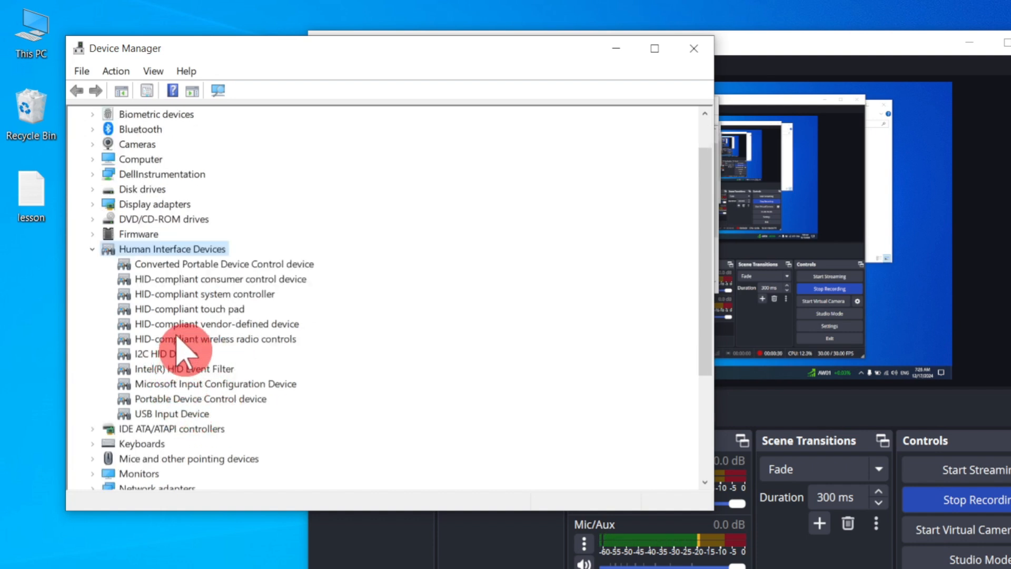
click(189, 308)
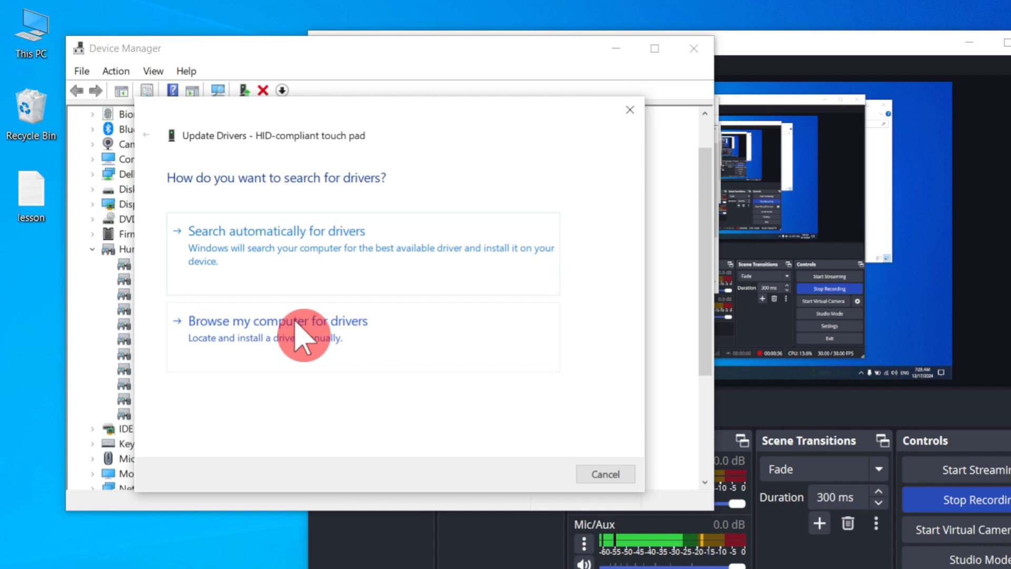
click(276, 320)
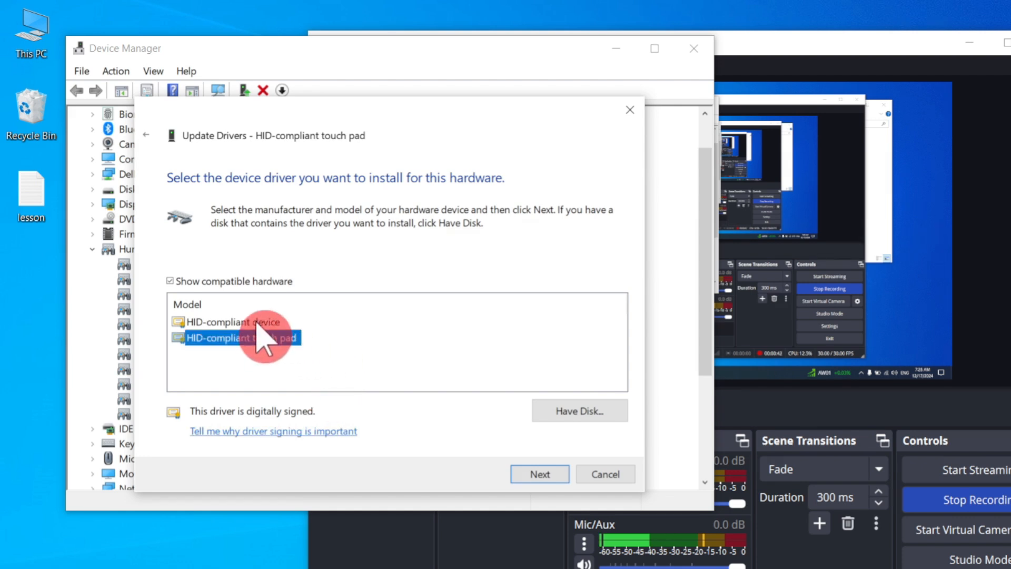
click(540, 474)
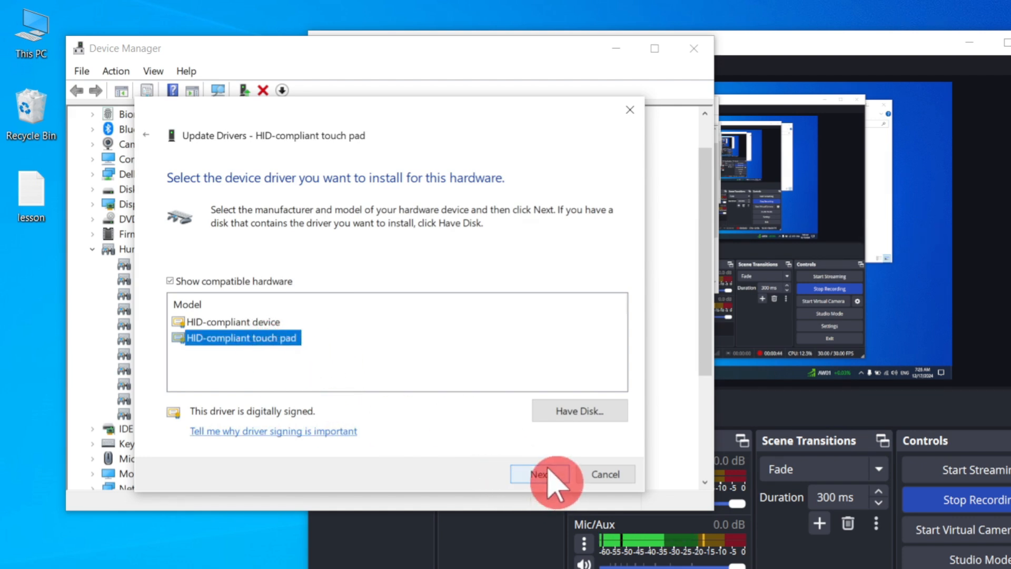
click(539, 474)
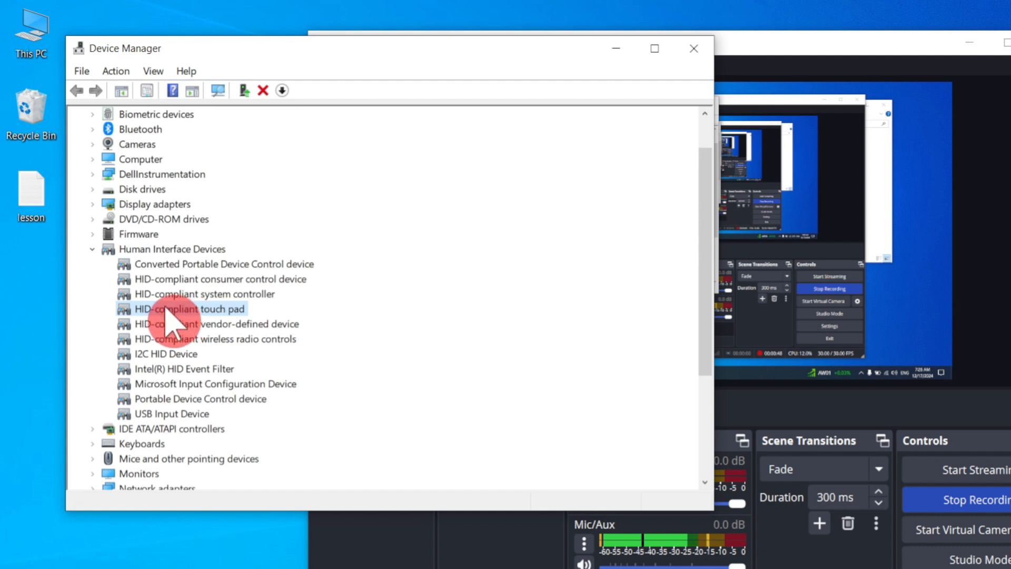
- Uninstall the HID-compliant touch pad and confirm its removal
right_click(168, 309)
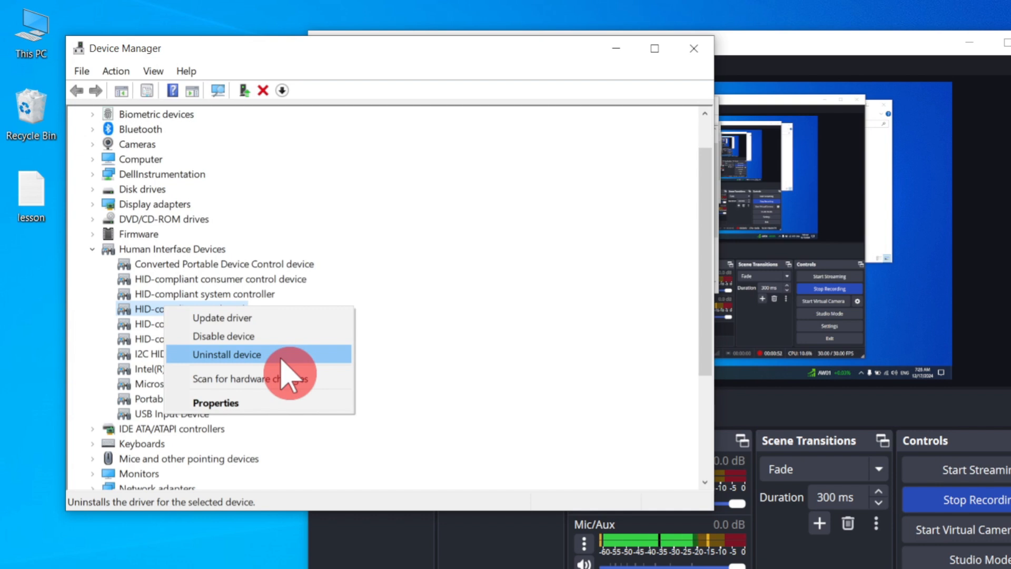
click(226, 354)
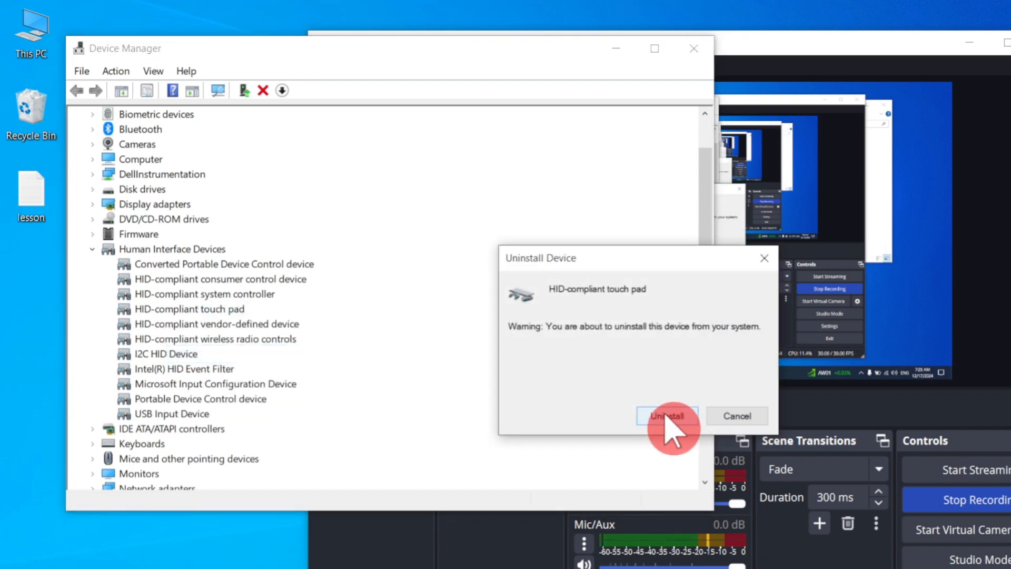
click(668, 416)
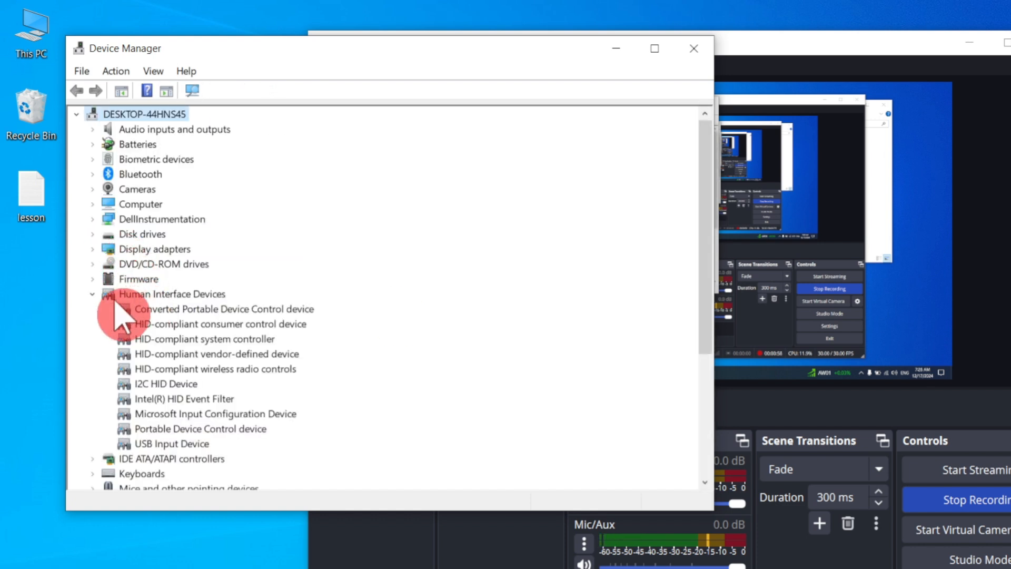
- Collapse Human Interface Devices and bring up actions for the PS/2 Compatible Mouse
click(92, 294)
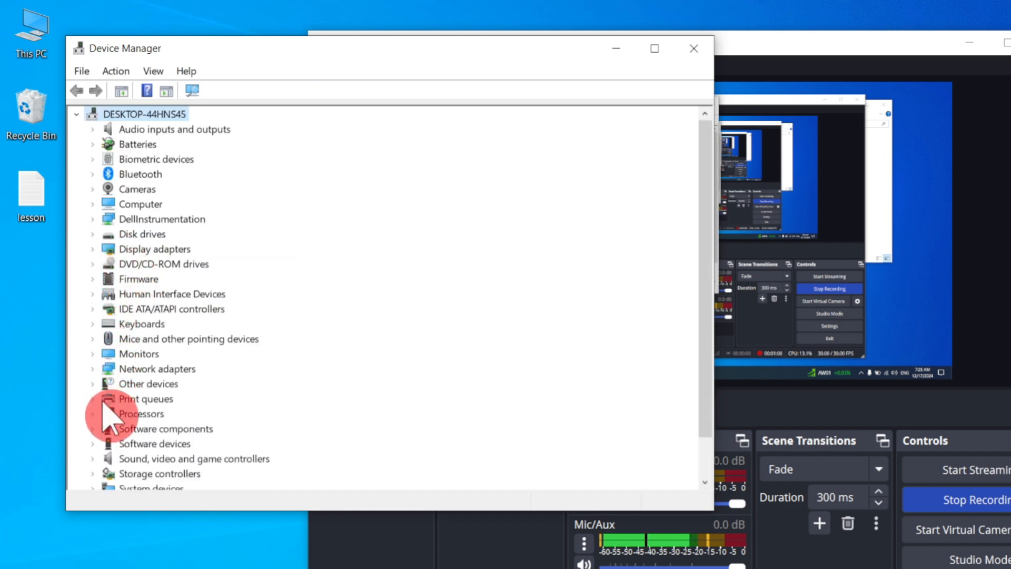
scroll(down, 3)
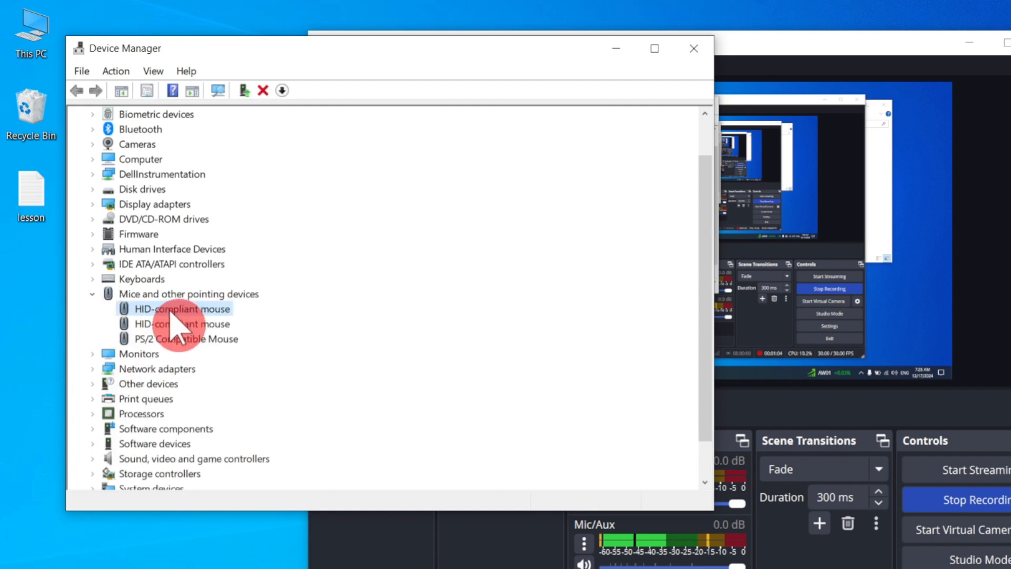
right_click(174, 309)
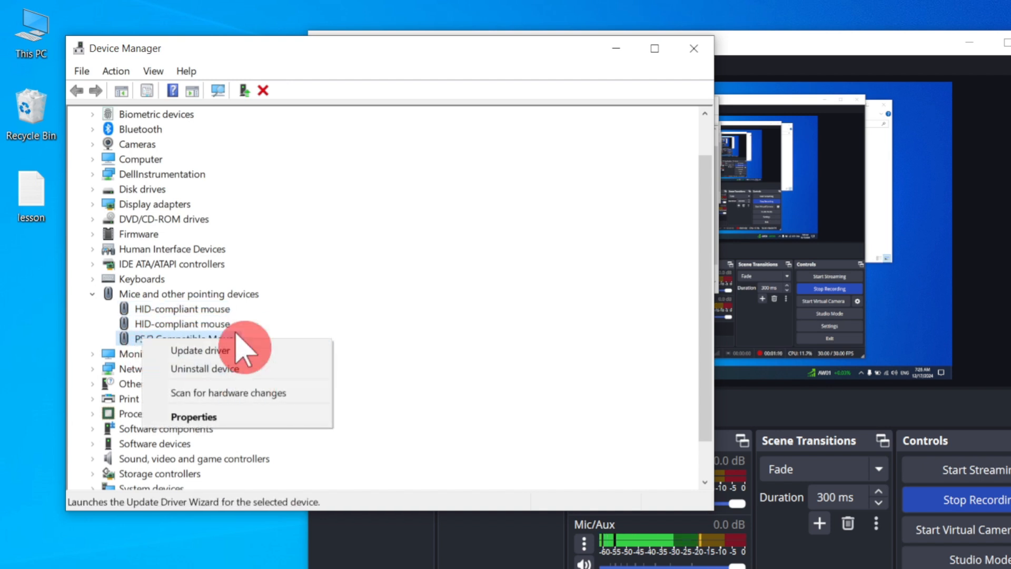
click(115, 71)
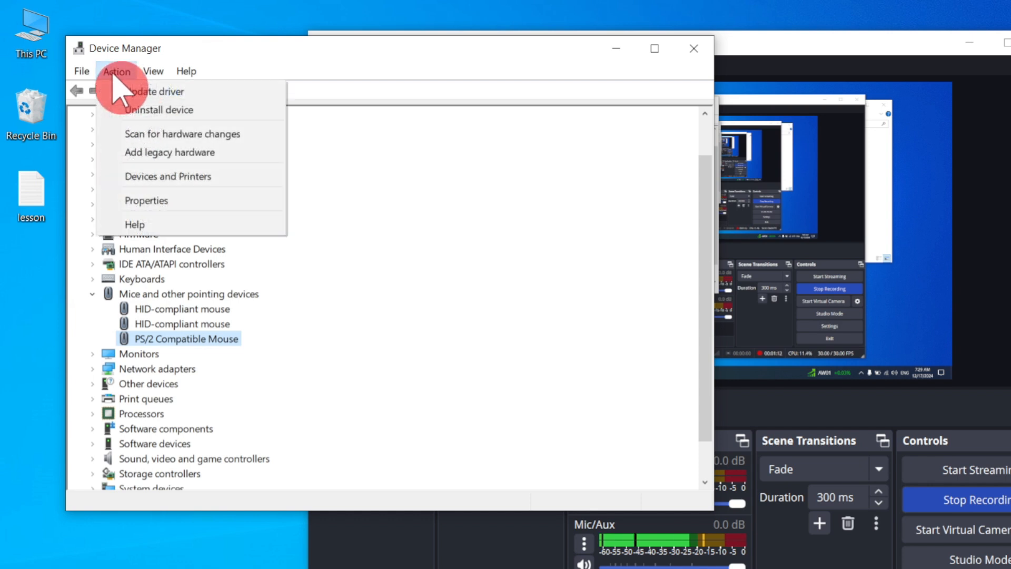
mouse_move(183, 190)
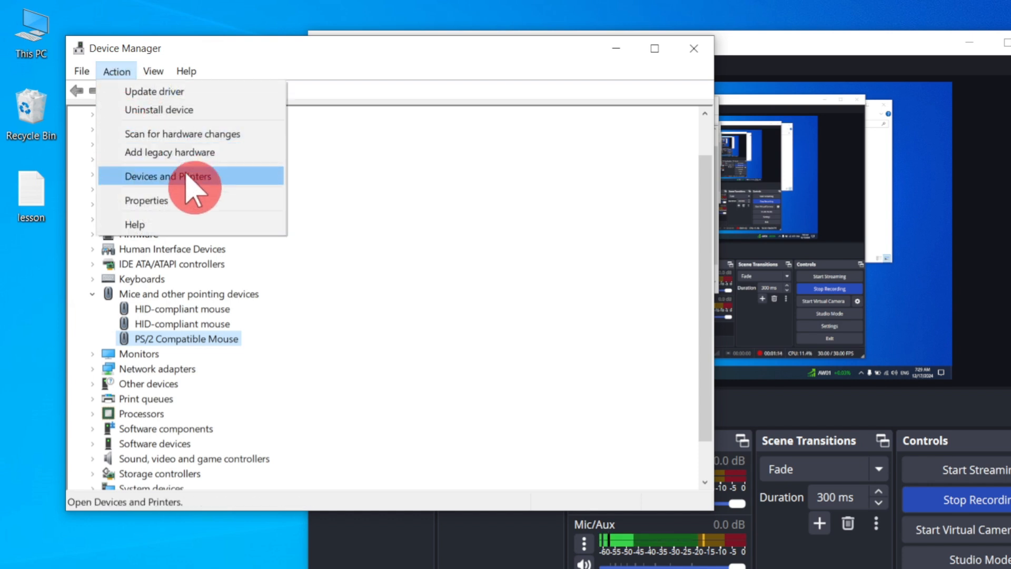
- Scan for hardware changes and confirm the touch pad reappears under Human Interface Devices
click(181, 176)
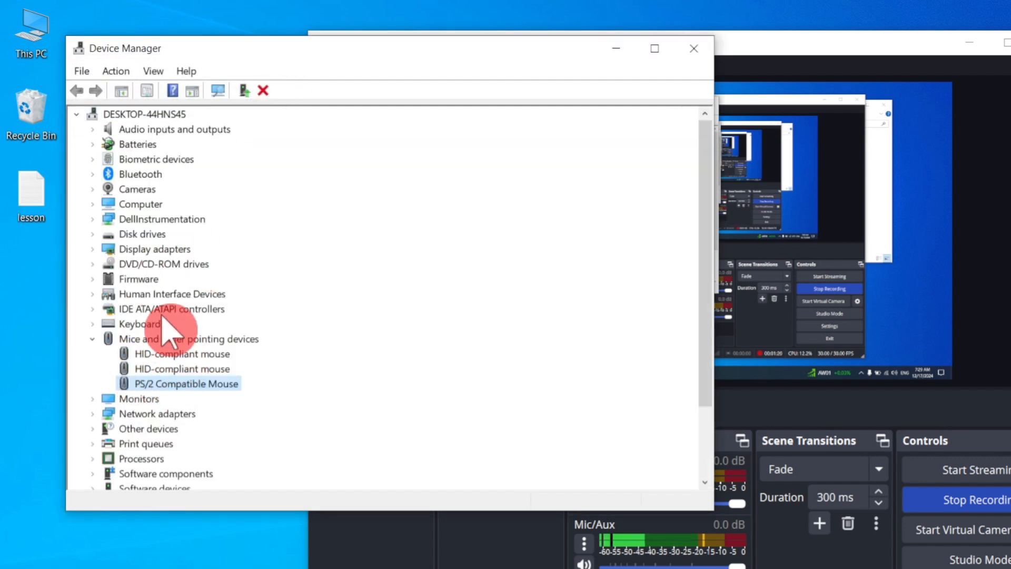
mouse_move(111, 303)
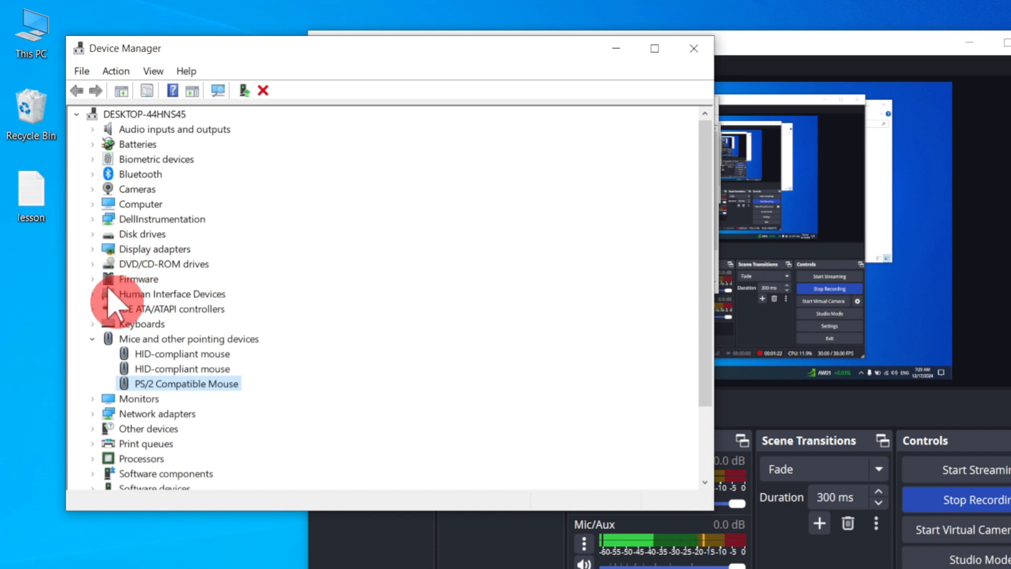
click(93, 294)
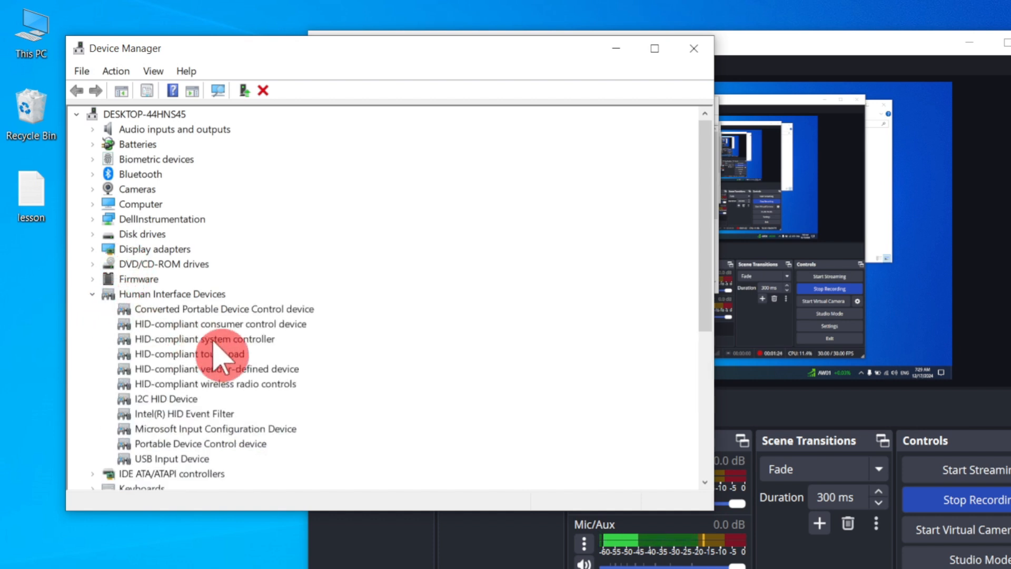
click(188, 354)
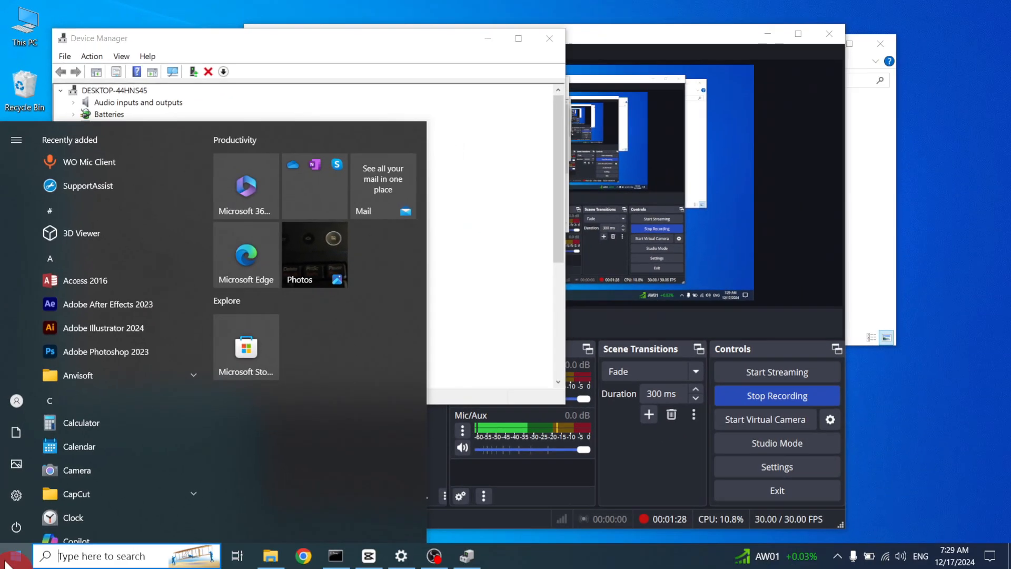
- Restart Windows from the Start menu's Power options
click(16, 140)
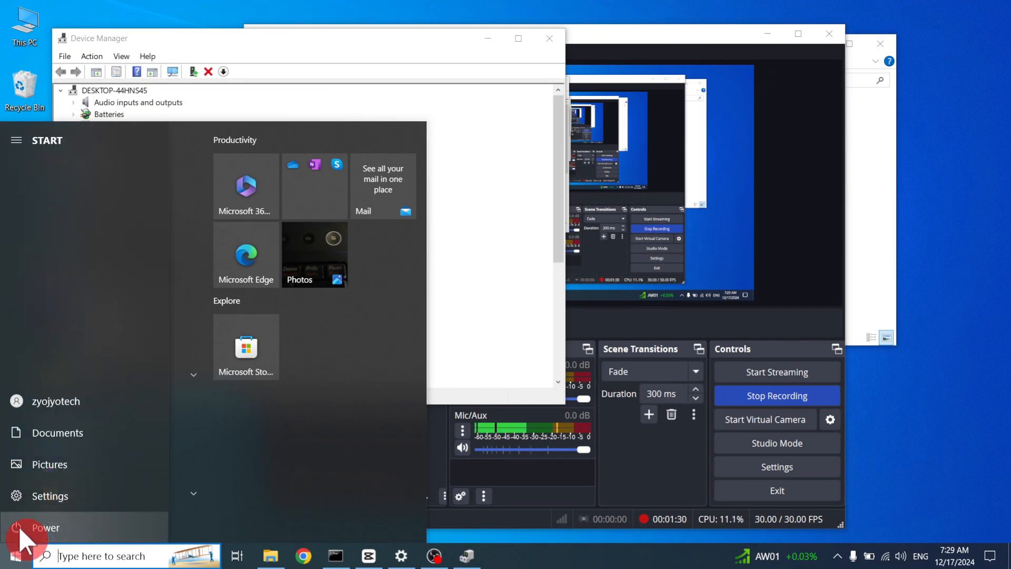
click(38, 528)
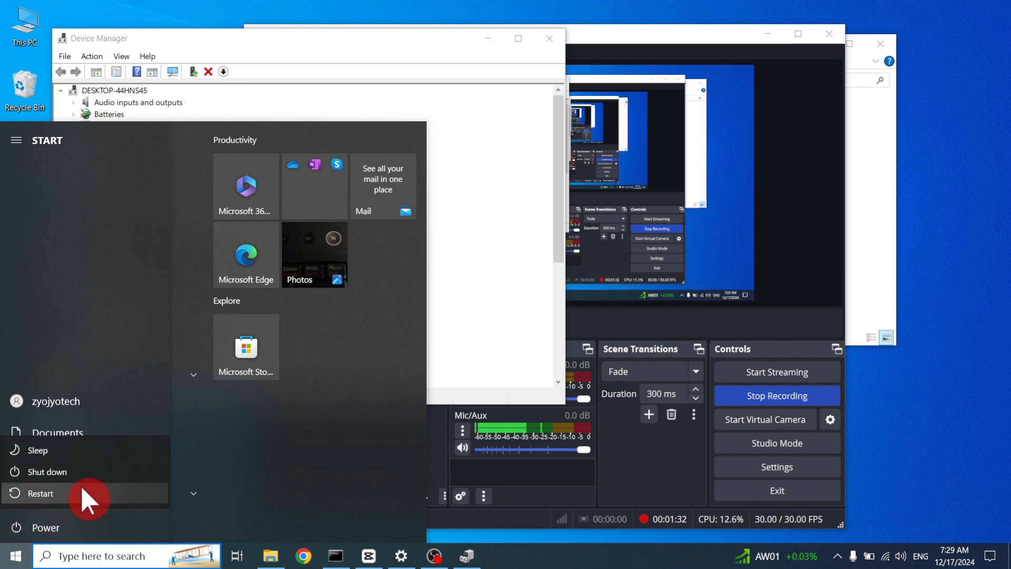
mouse_move(228, 174)
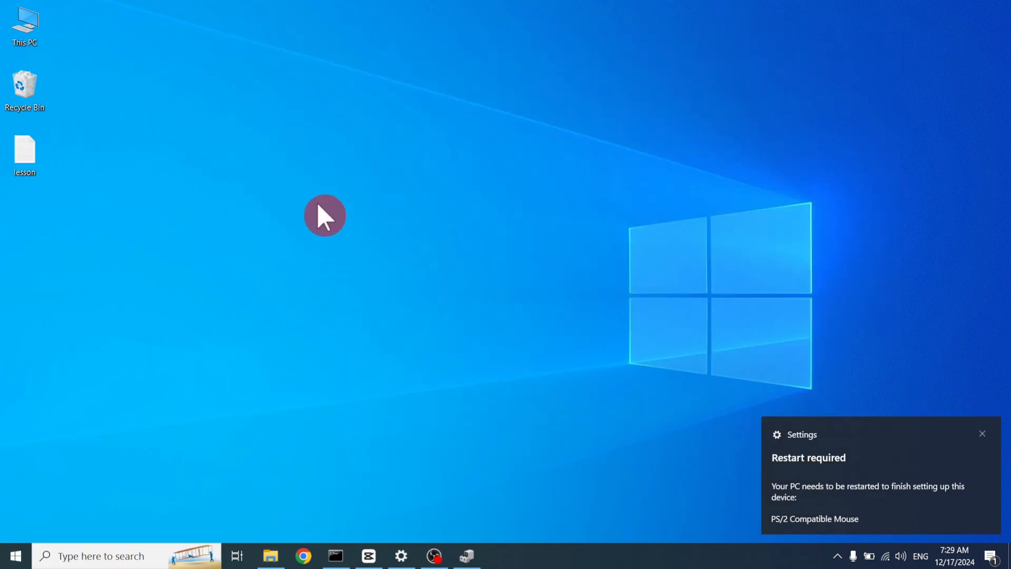
- Dismiss the PS/2 mouse Restart required notice on the desktop
click(981, 433)
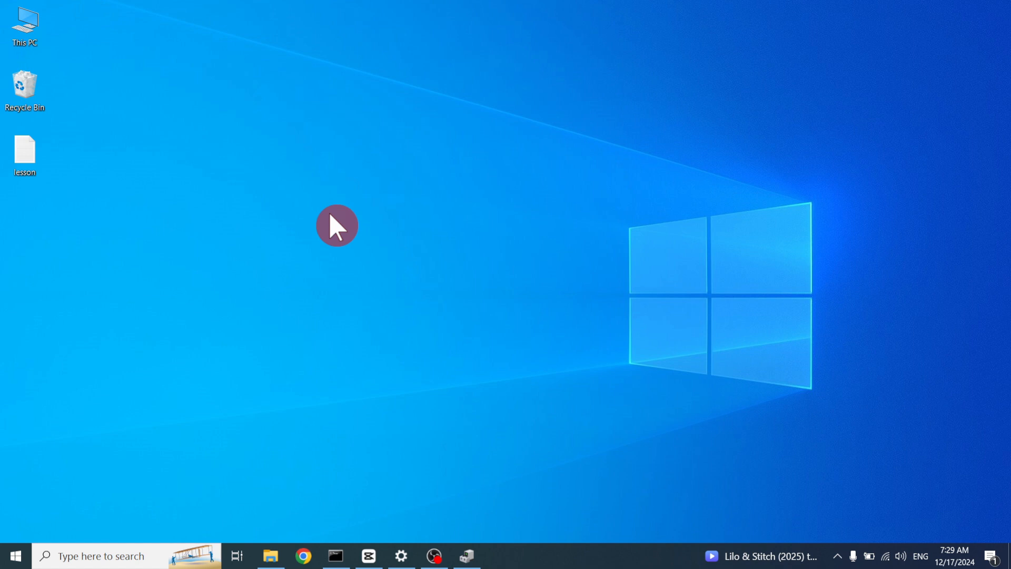
mouse_move(339, 225)
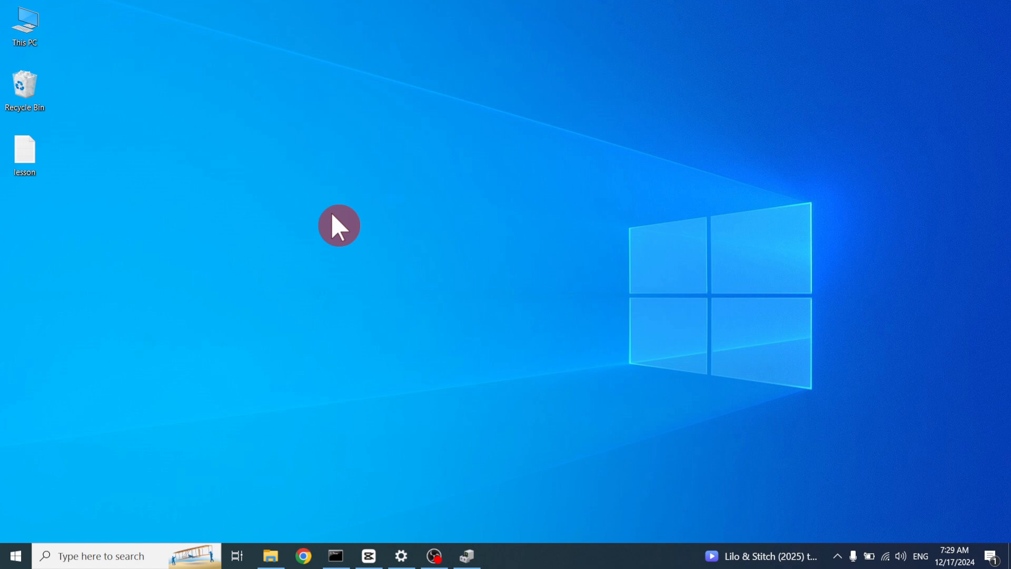
mouse_move(415, 93)
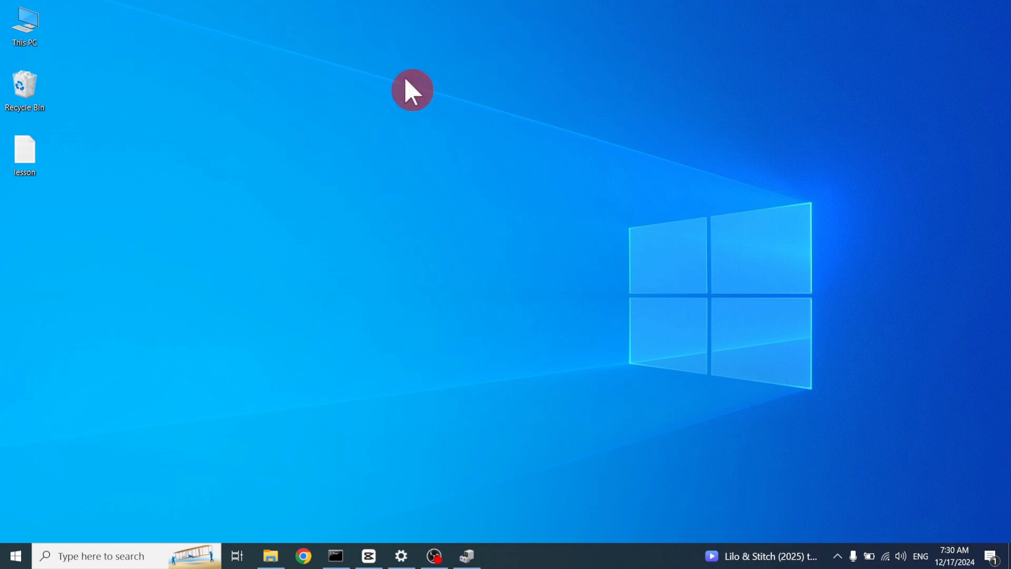